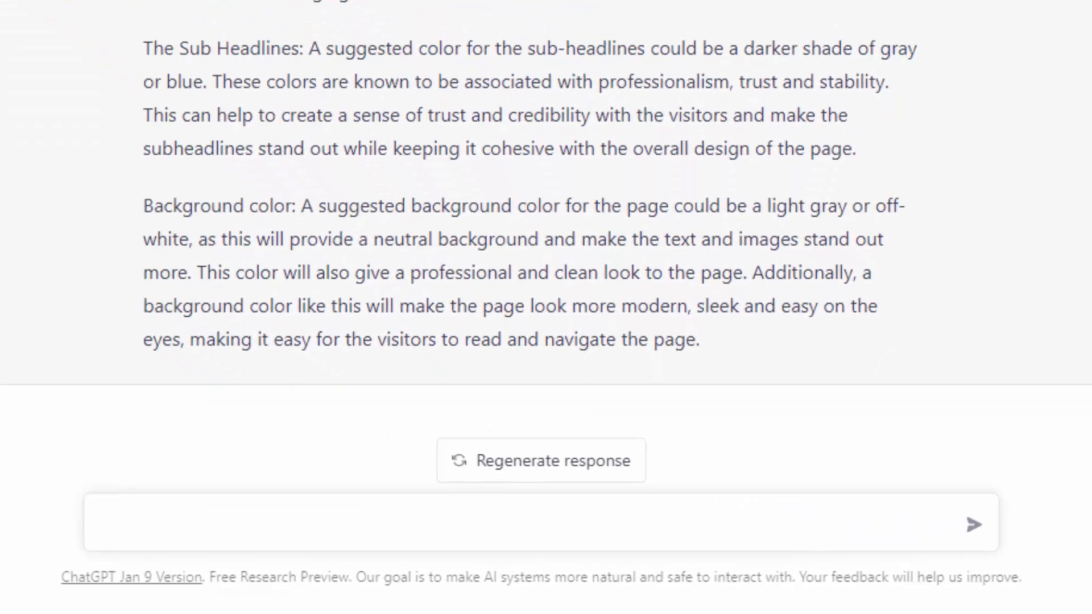
text(write an earnings disclaimer statement for a united states based business for the above product being sold)
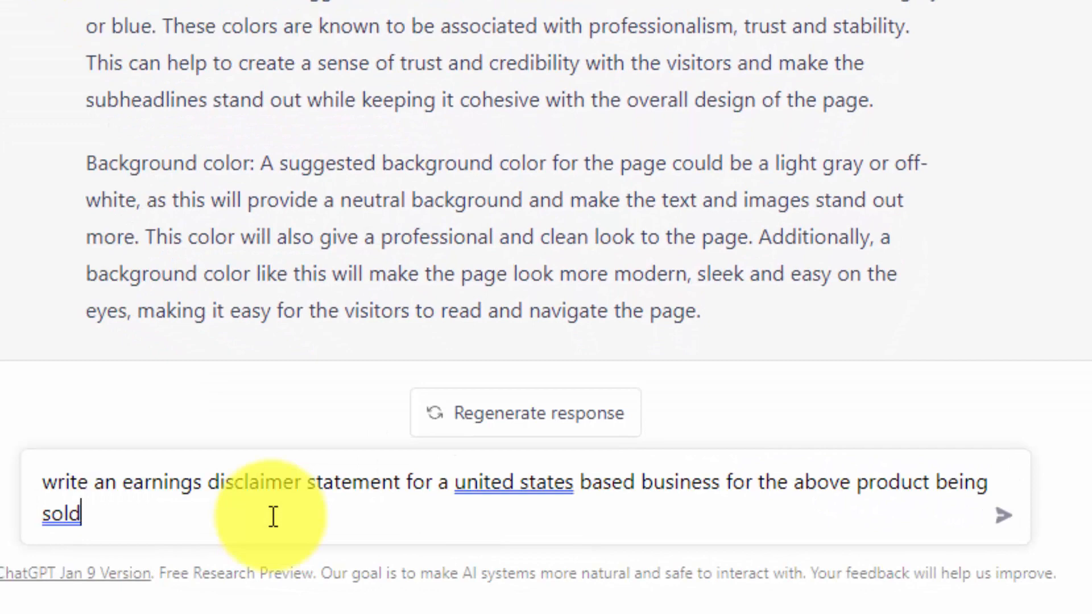